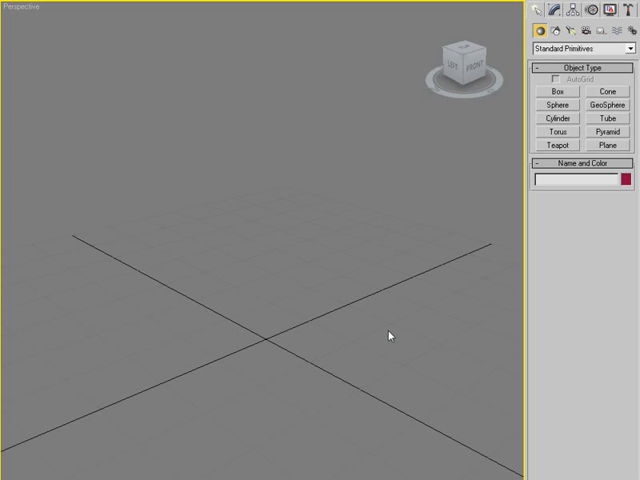
Draw a box about 19 by 19 by 13 units at the scene origin.
click(555, 91)
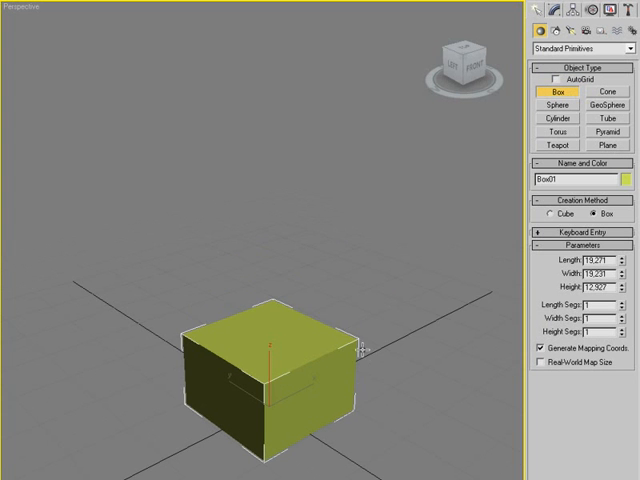
mouse_move(556, 118)
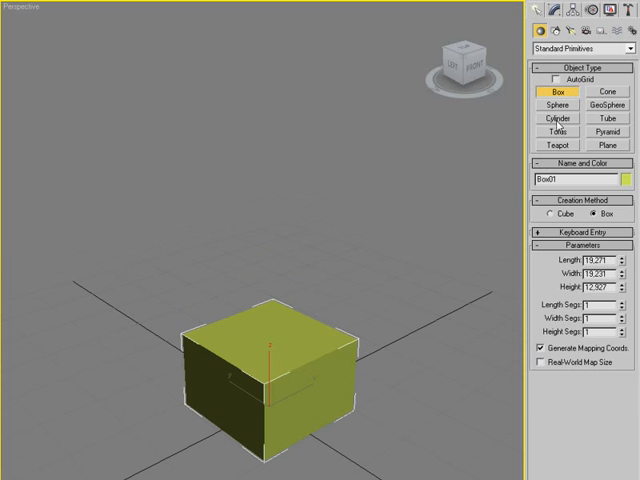
Draw a cylinder about 6.8 radius and 44 tall, aligned centred on top of the box.
click(554, 119)
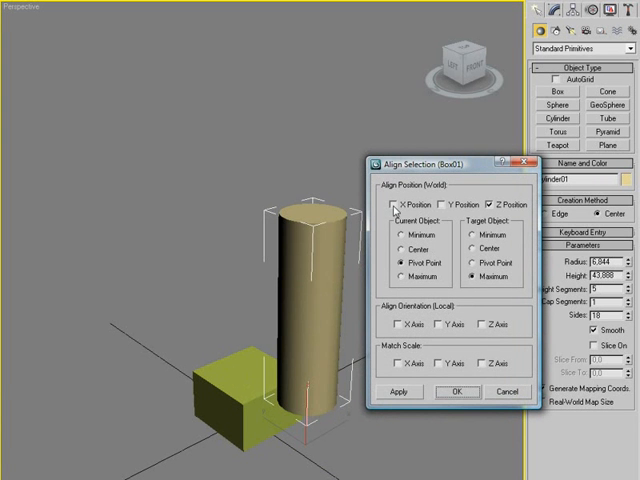
click(389, 202)
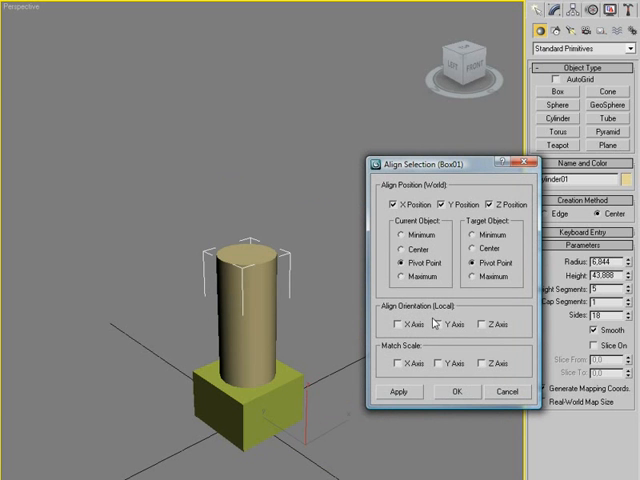
click(457, 391)
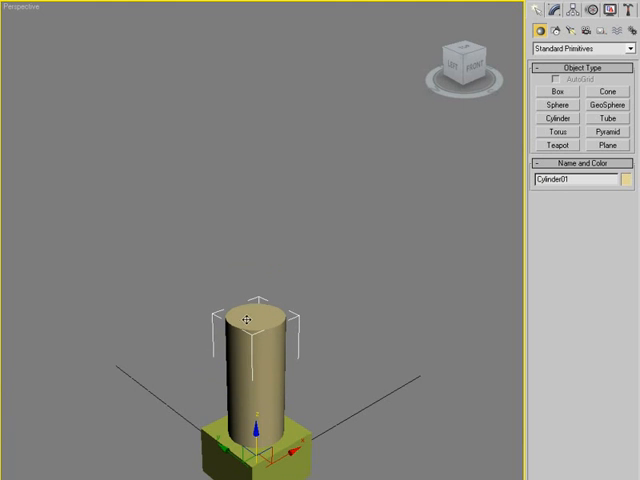
mouse_move(531, 117)
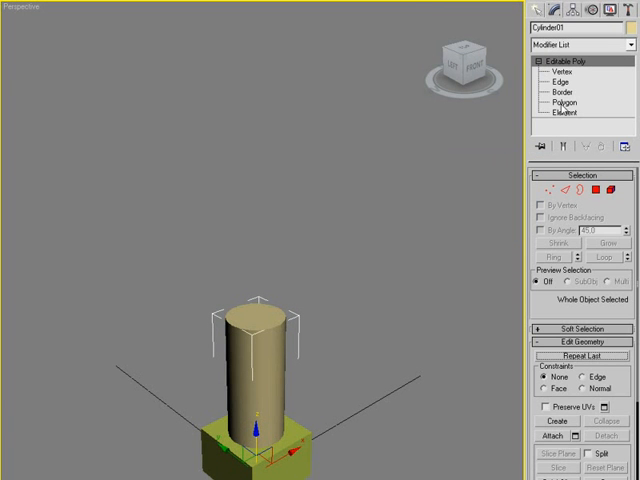
Convert the cylinder to Editable Poly and bevel its top face inward with a small outline.
click(564, 101)
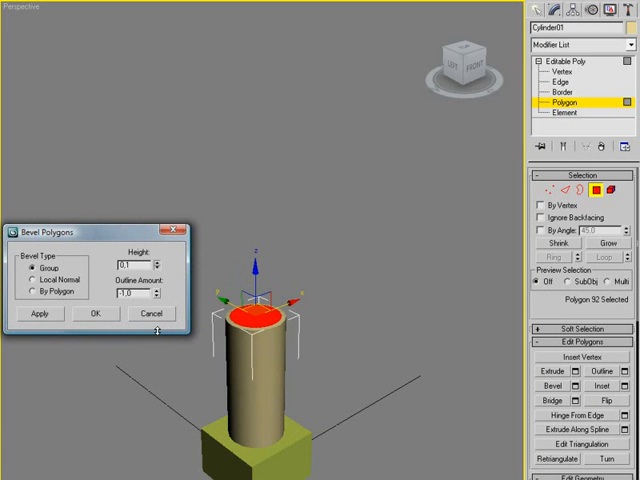
click(164, 266)
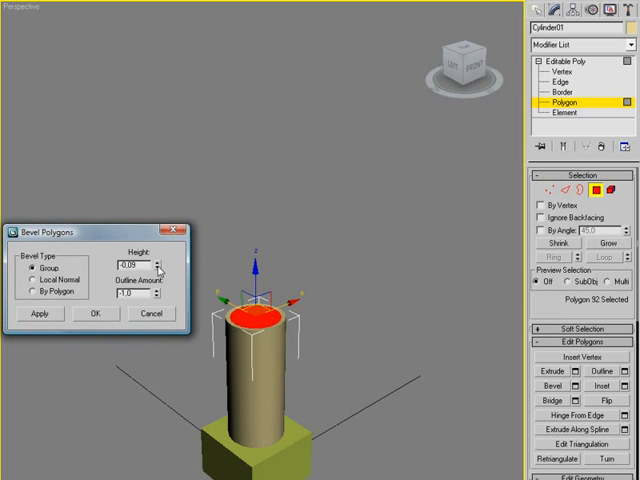
click(160, 265)
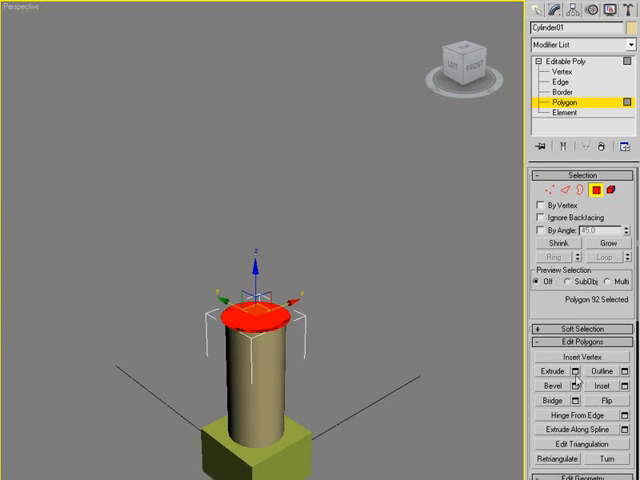
Extrude the selected top polygon upward into a long rod section.
click(574, 371)
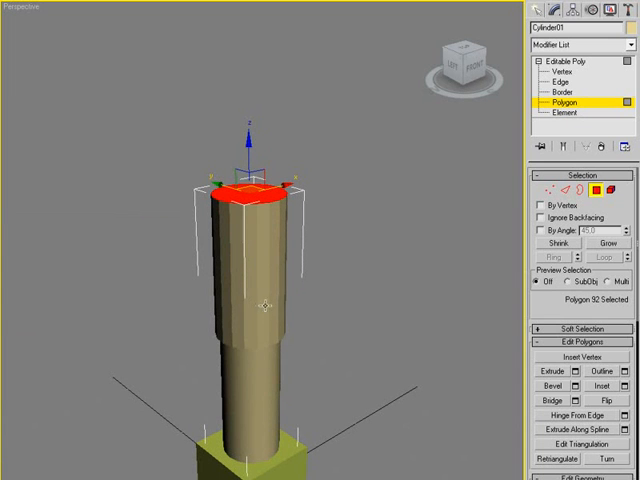
mouse_move(327, 337)
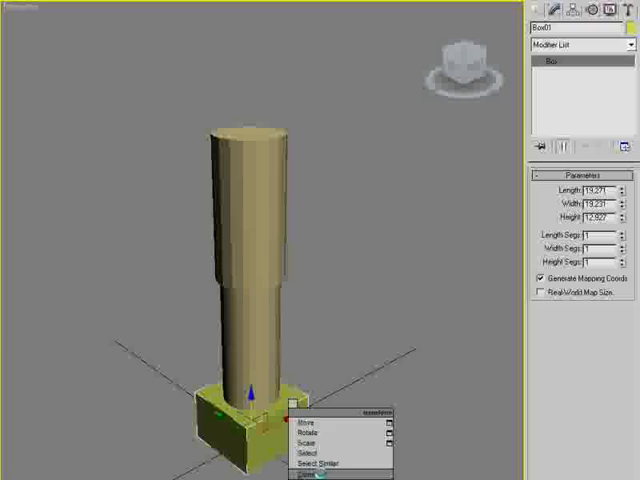
Clone Box01 as a copy from the quad menu.
click(308, 477)
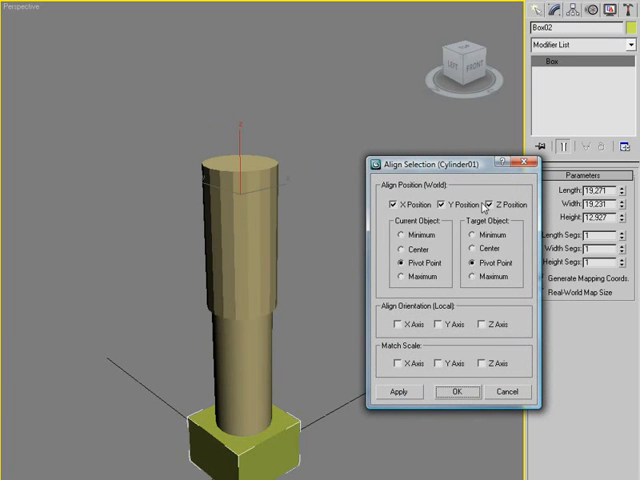
Align the copied box to the cylinder on Z Position only, with target Maximum.
click(392, 205)
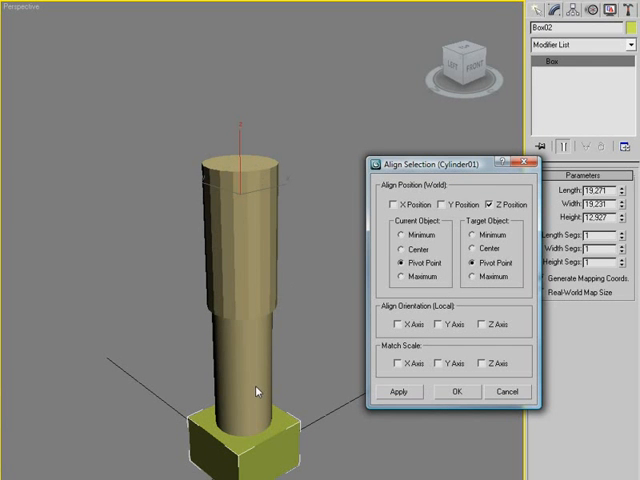
click(465, 235)
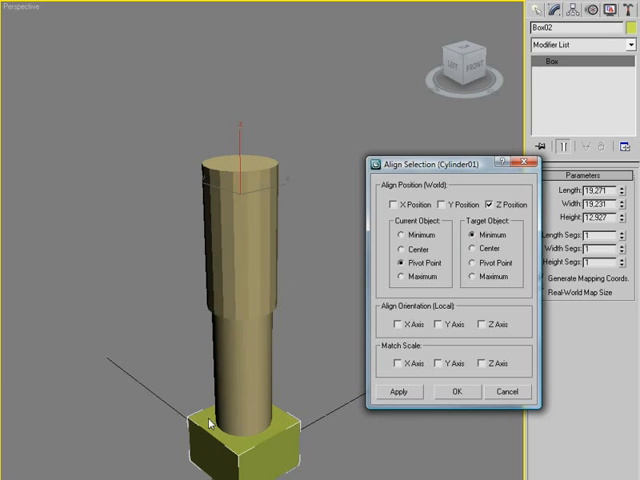
mouse_move(238, 163)
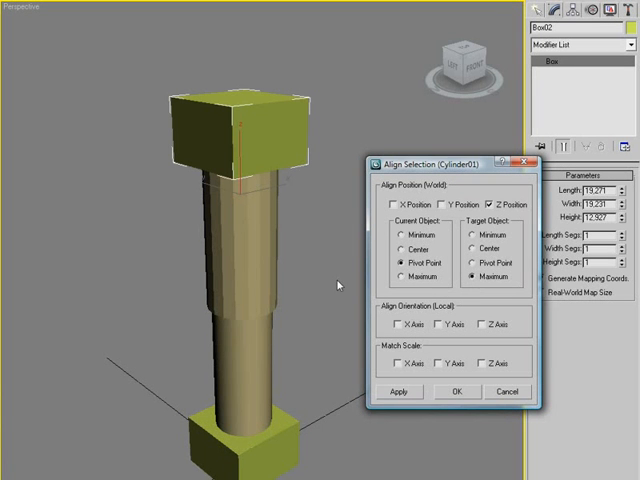
mouse_move(272, 148)
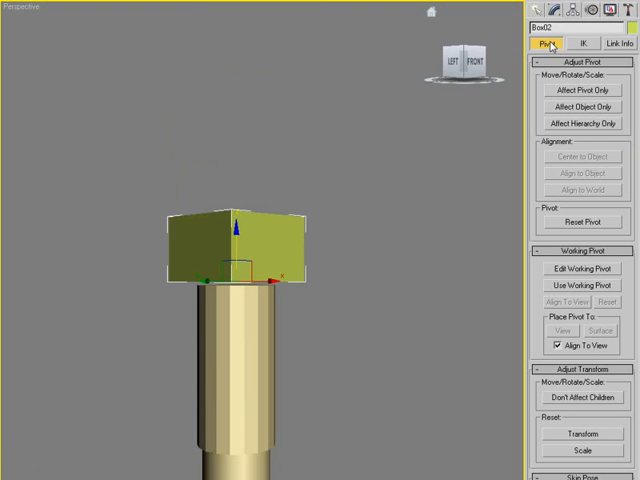
Centre the top box's pivot on the object using Affect Pivot Only.
click(580, 90)
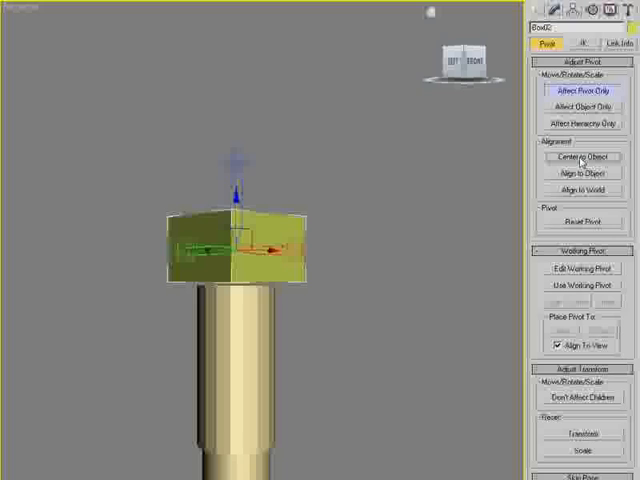
click(583, 91)
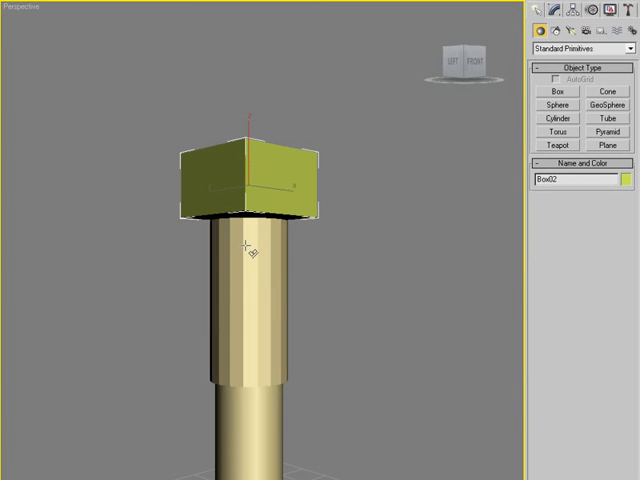
Align the box's pivot on Z to the cylinder's maximum, its top end.
click(253, 256)
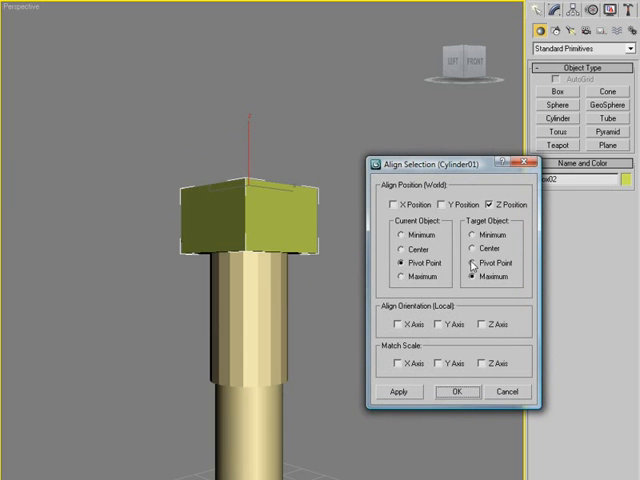
click(478, 277)
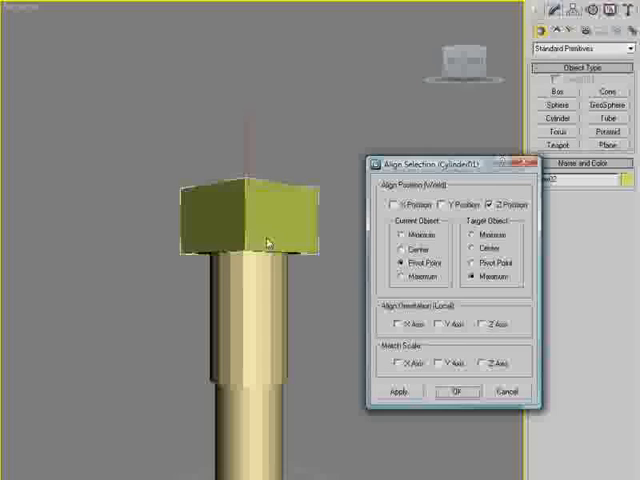
click(455, 392)
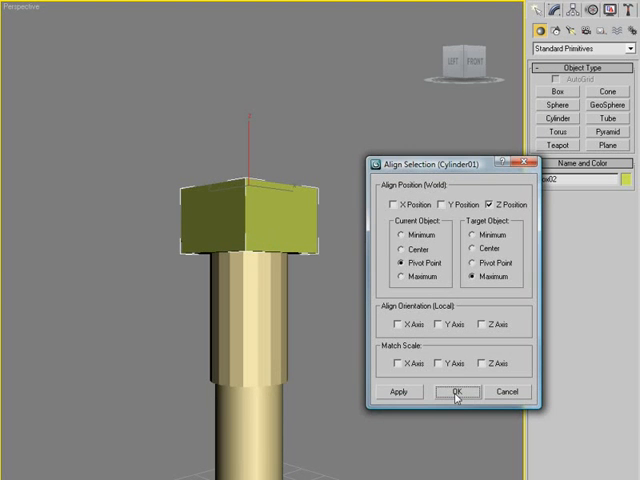
click(456, 391)
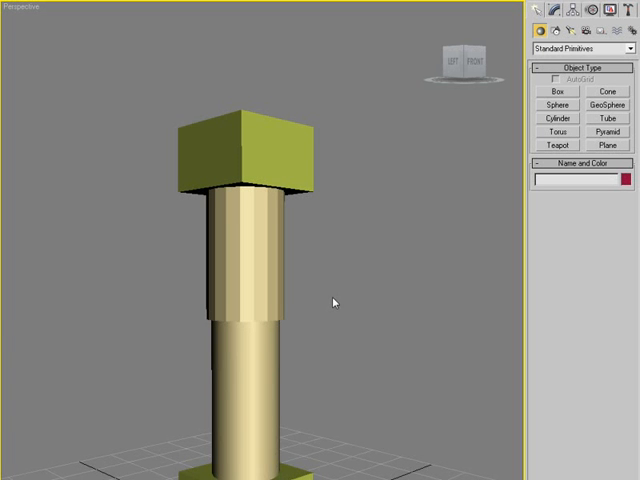
mouse_move(340, 390)
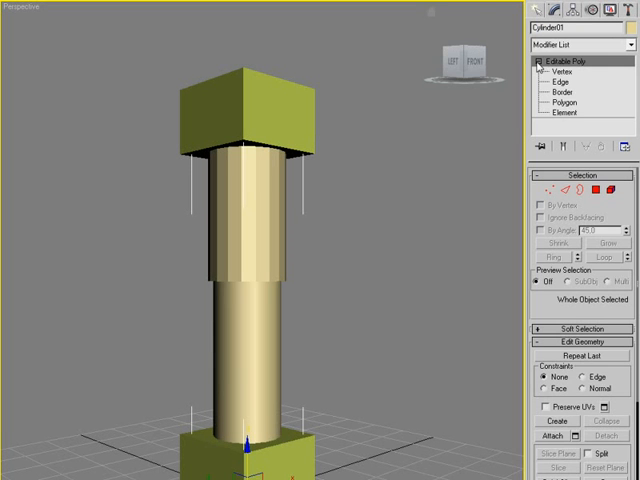
Select Cylinder01's lower rod polygons and detach them as a separate object.
click(566, 101)
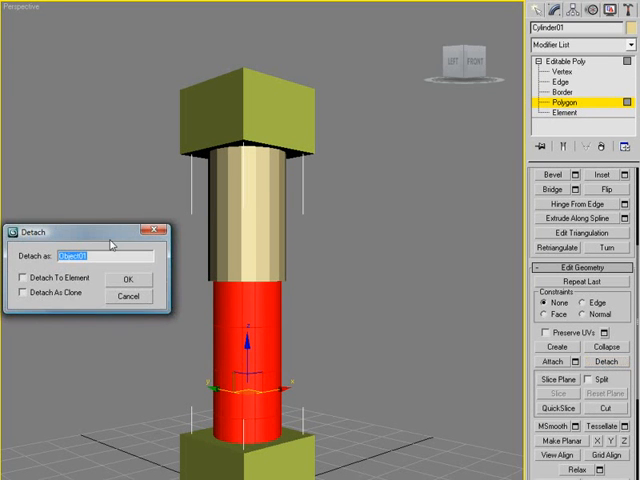
click(127, 279)
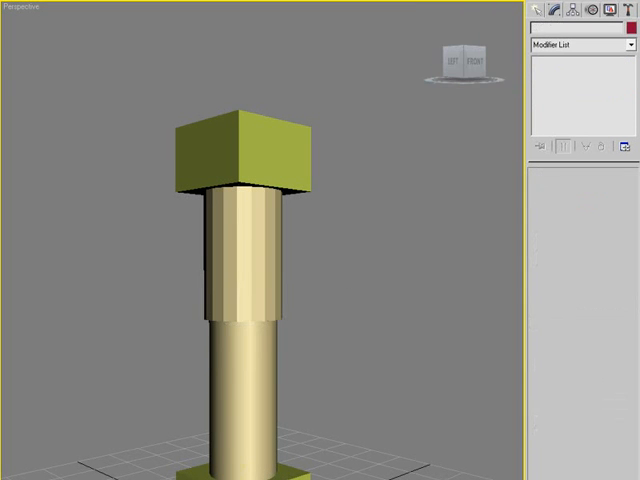
mouse_move(235, 192)
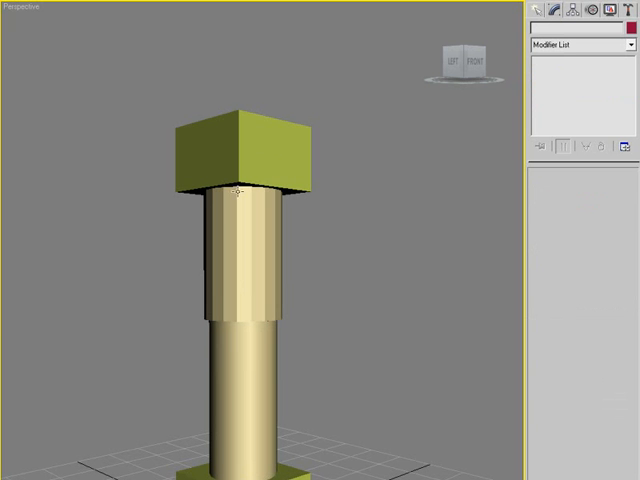
mouse_move(255, 155)
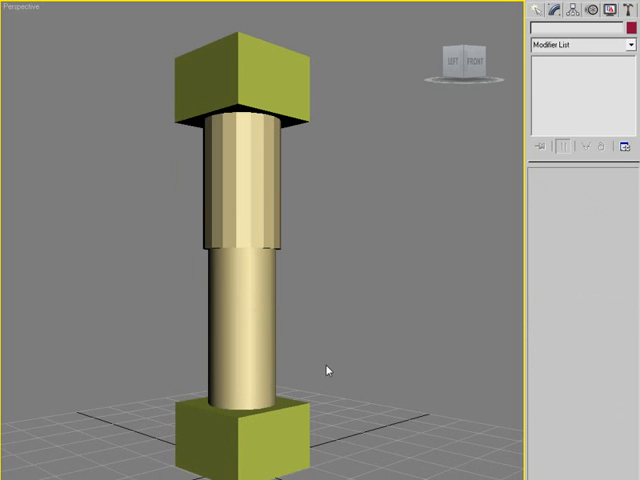
click(250, 425)
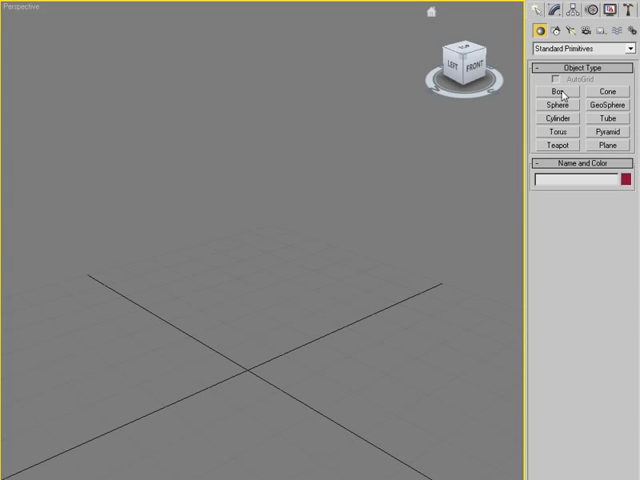
Draw a cylinder about 10.4 radius and 89.4 tall in the Perspective viewport.
click(555, 118)
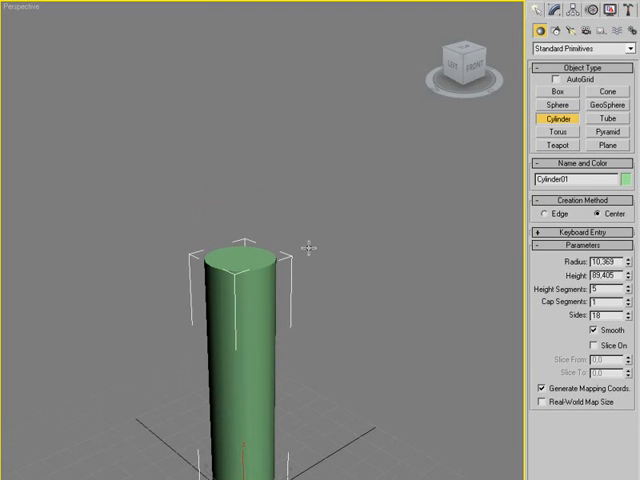
mouse_move(312, 255)
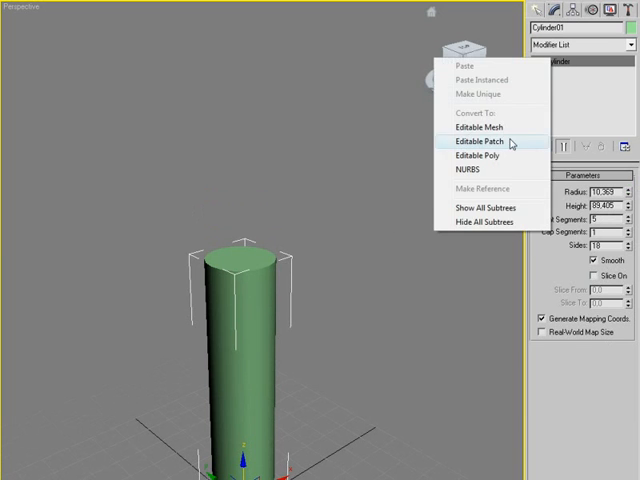
Convert the cylinder to Editable Poly and bevel its top face with Height 0.01, Outline -0.5.
click(477, 155)
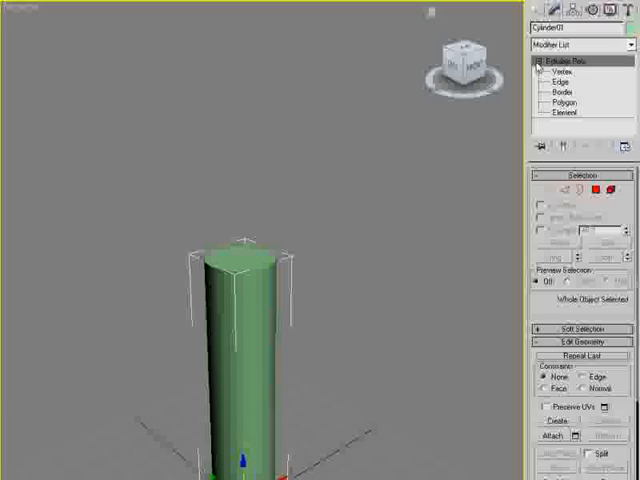
click(565, 101)
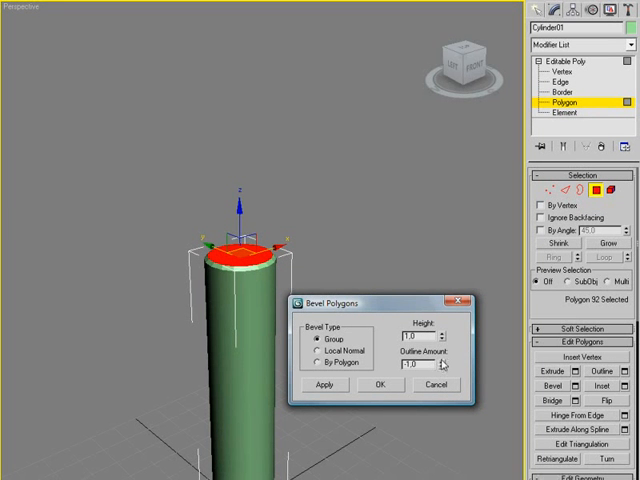
click(441, 362)
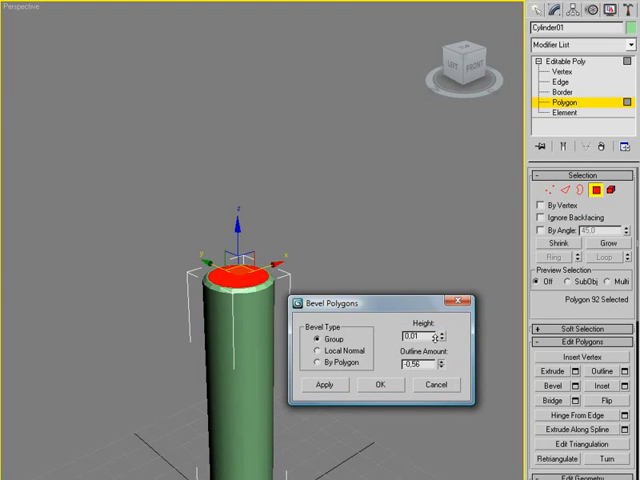
click(437, 360)
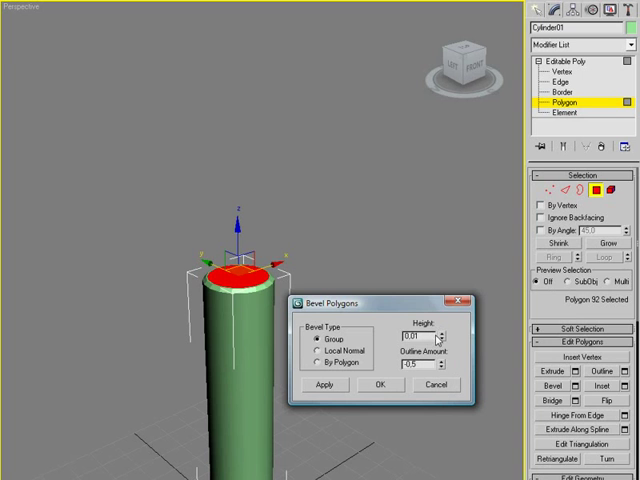
click(378, 385)
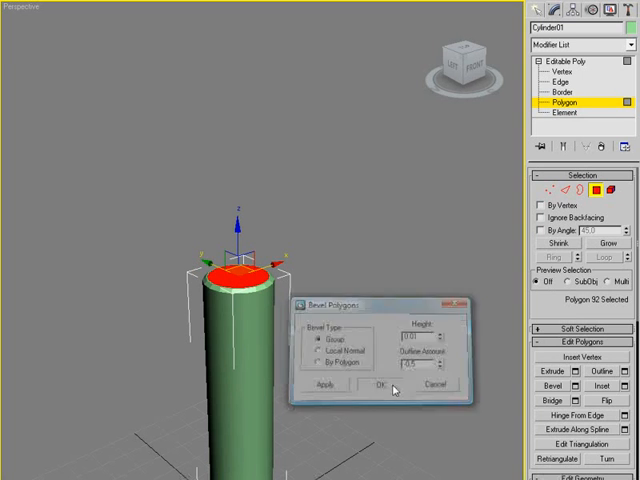
click(377, 386)
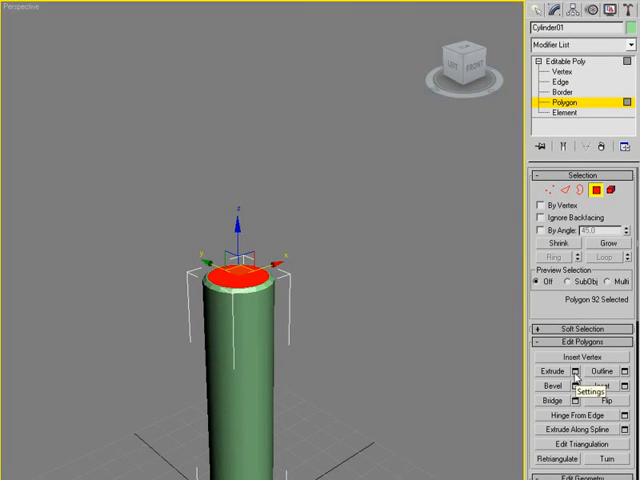
In wireframe view, extrude the top face down inside the body, then bevel it inward.
click(546, 371)
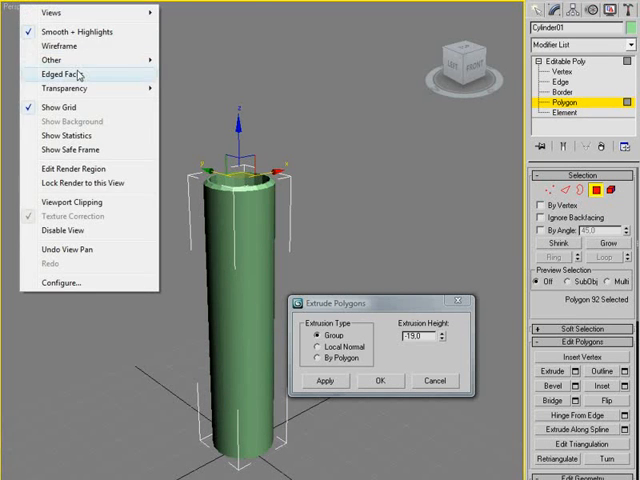
click(48, 14)
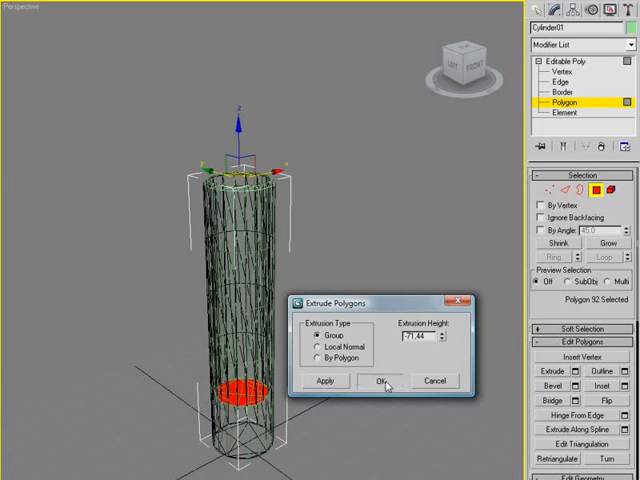
click(378, 380)
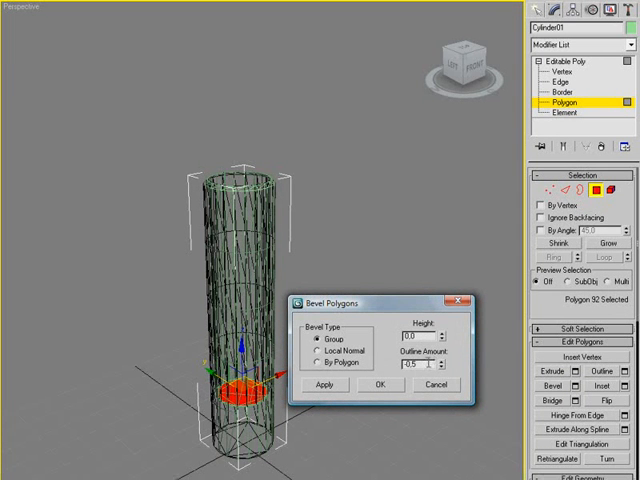
click(443, 365)
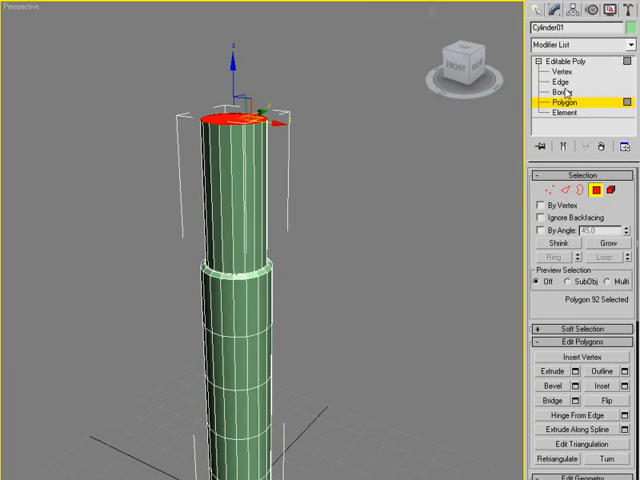
mouse_move(155, 85)
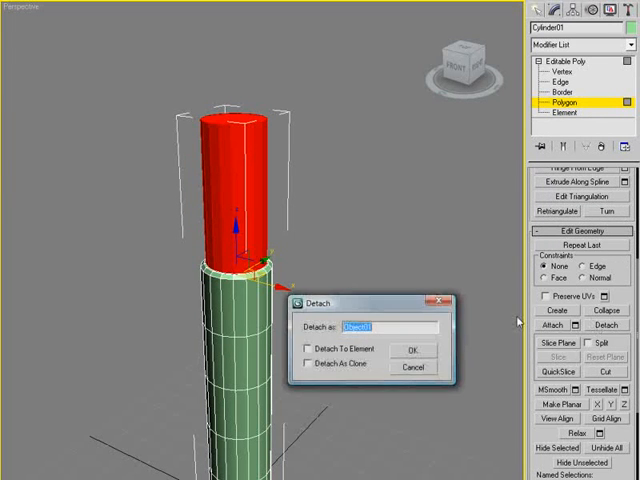
Detach the selected upper rod polygons as a separate object named Object01.
click(411, 349)
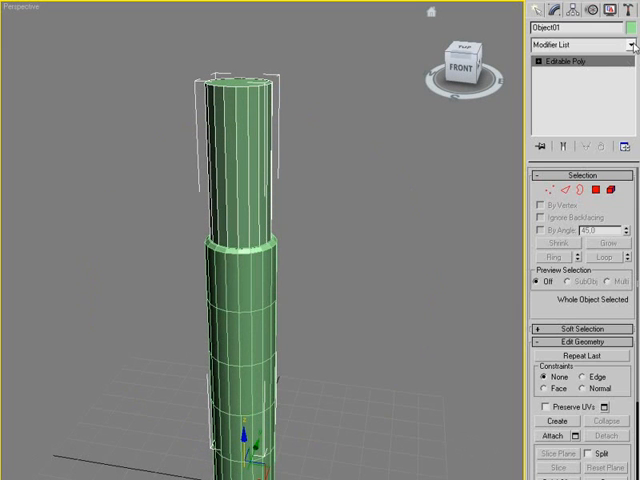
Add an Auto Smooth Smooth modifier to the rod and lower body, then render the piston.
click(588, 44)
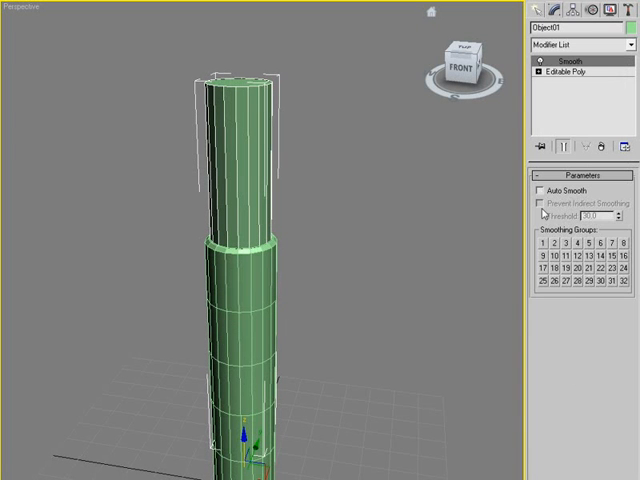
click(540, 189)
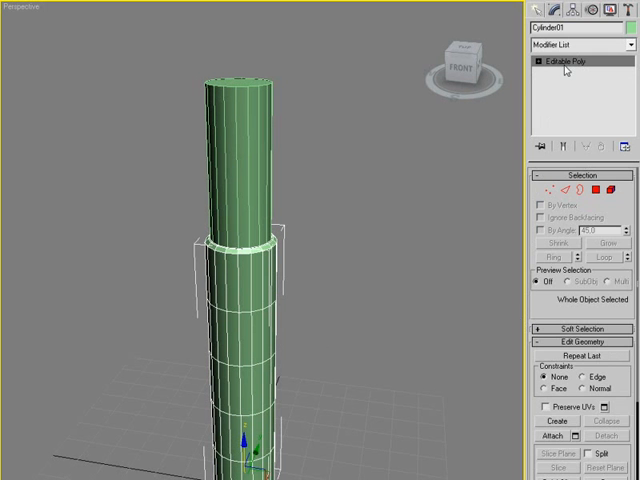
click(585, 45)
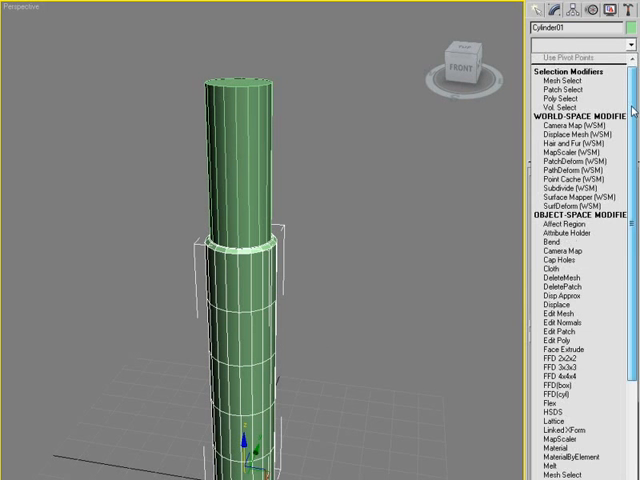
scroll(down, 3)
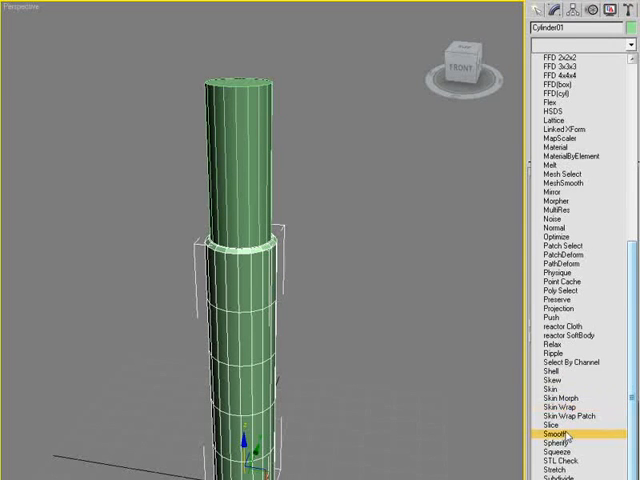
click(568, 434)
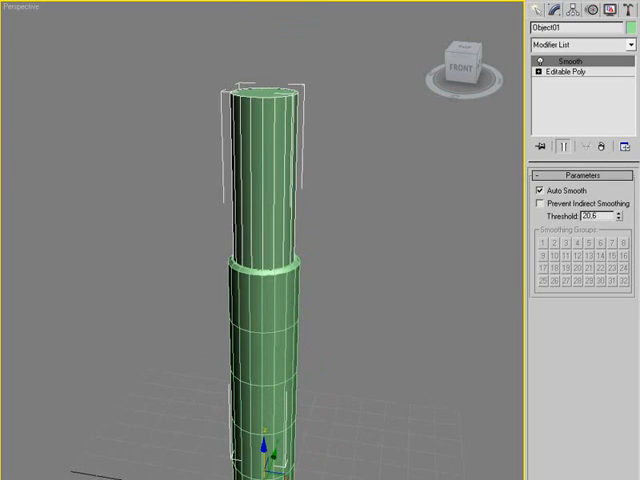
click(361, 69)
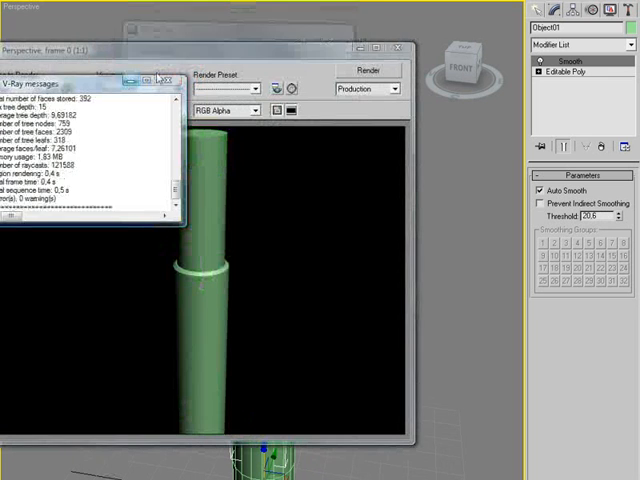